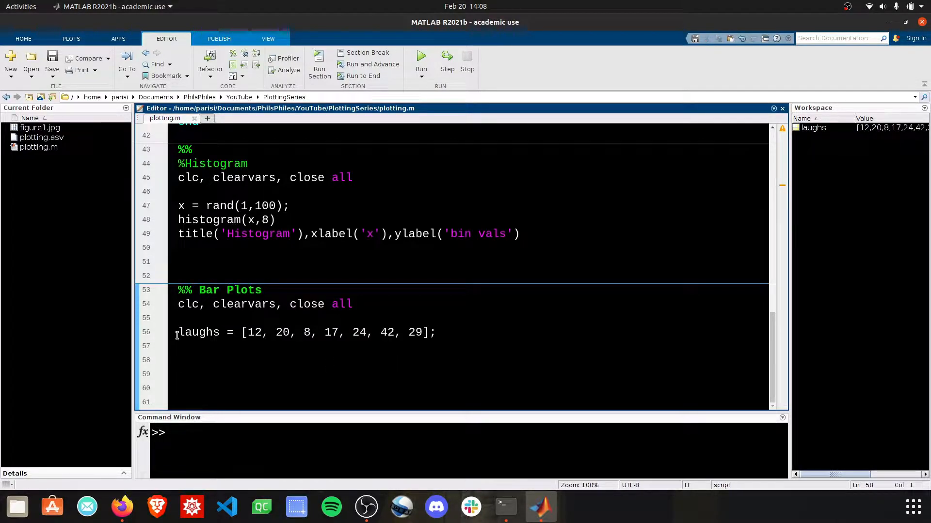
Add a bar(laughs) line on line 57, below the laughs data
click(222, 332)
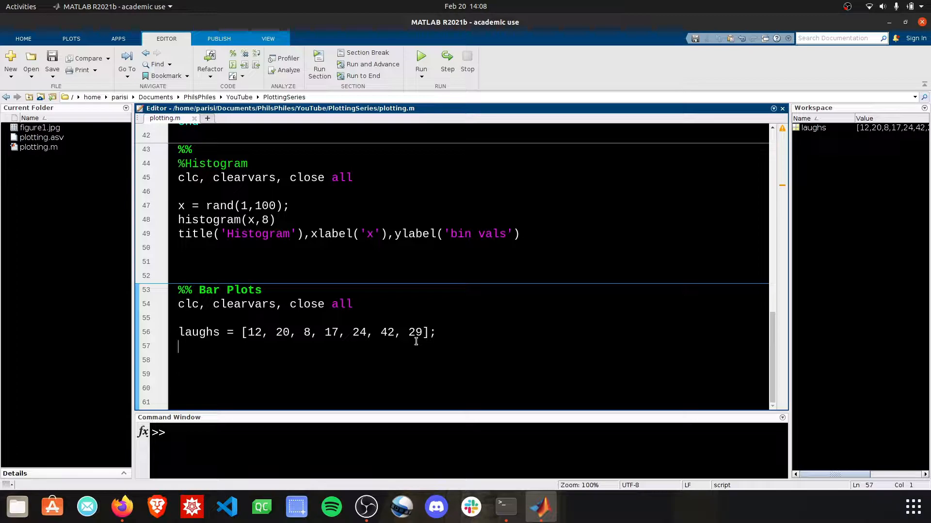
text(bar(laugh)
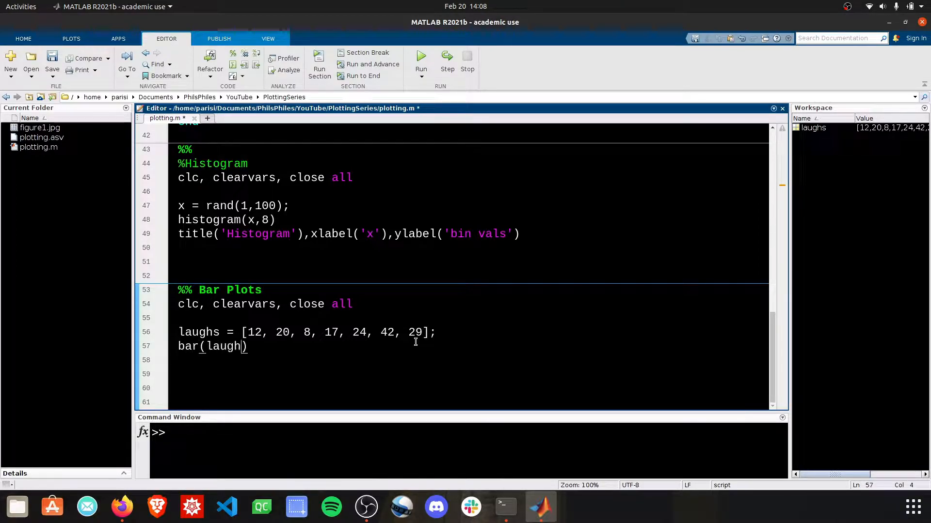
Run the section to draw a seven-bar chart of the laugh counts
click(420, 62)
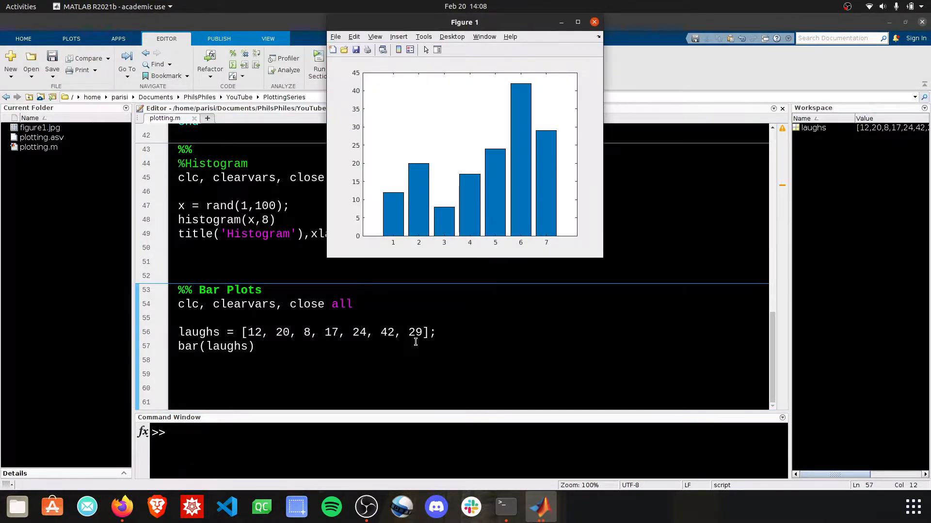
mouse_move(399, 230)
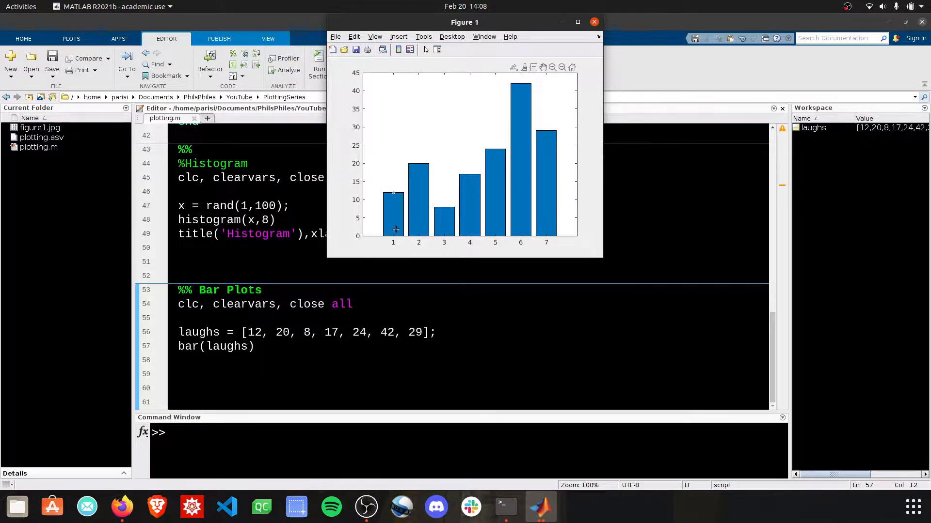
mouse_move(418, 164)
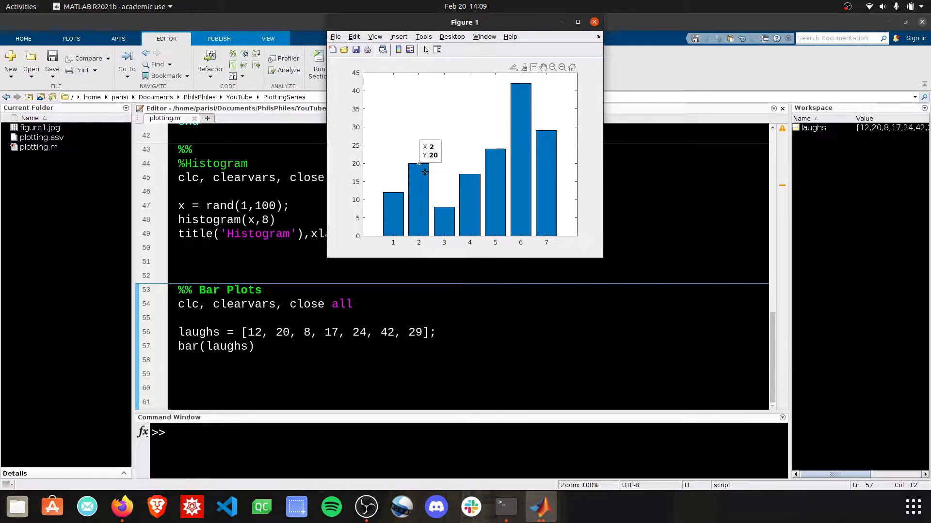
mouse_move(442, 206)
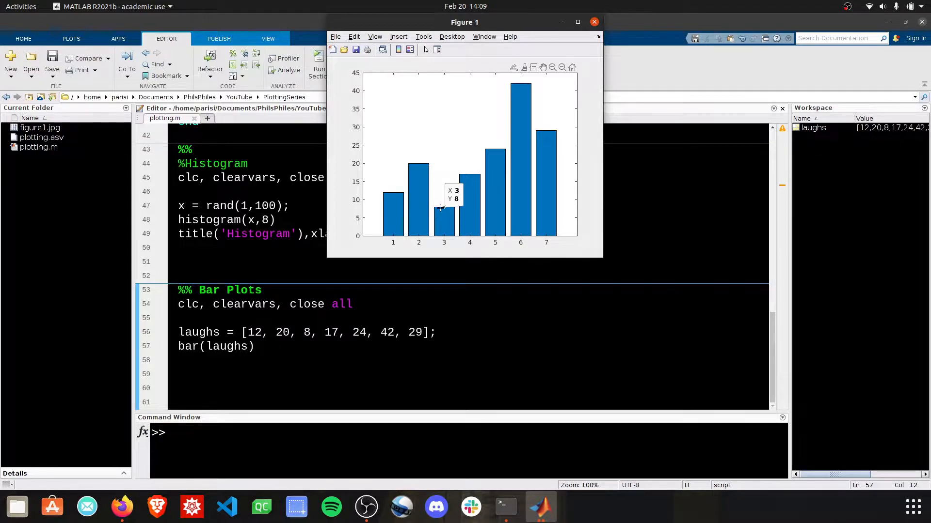
mouse_move(441, 250)
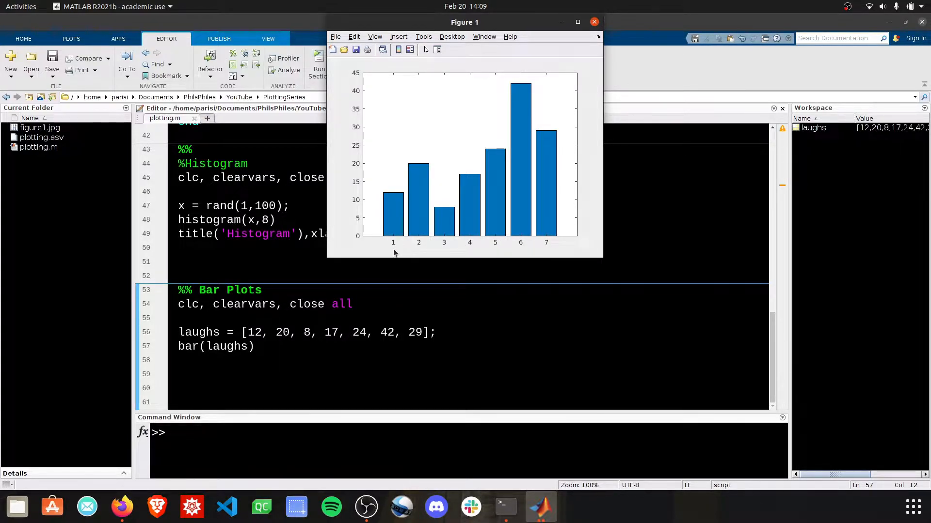
mouse_move(442, 329)
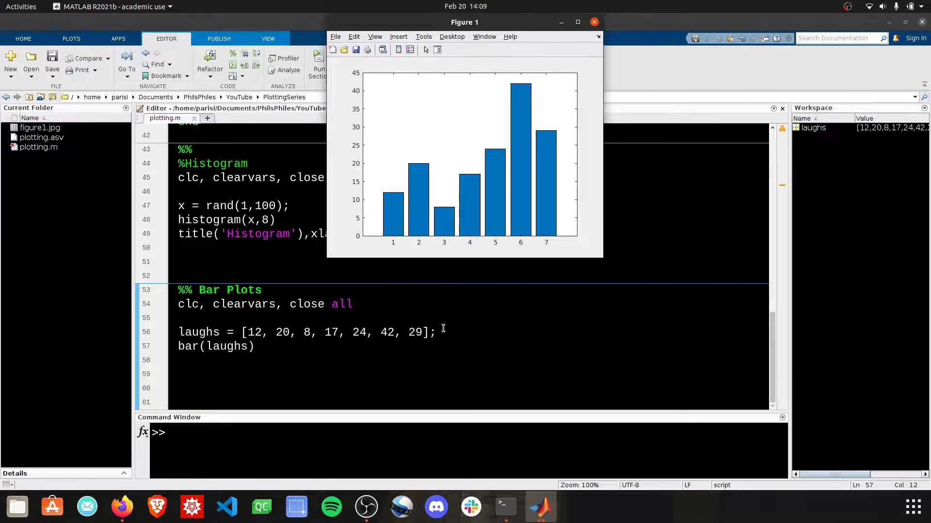
Add a set(gca, 'xticklabel', weekdays) line to the script
click(593, 22)
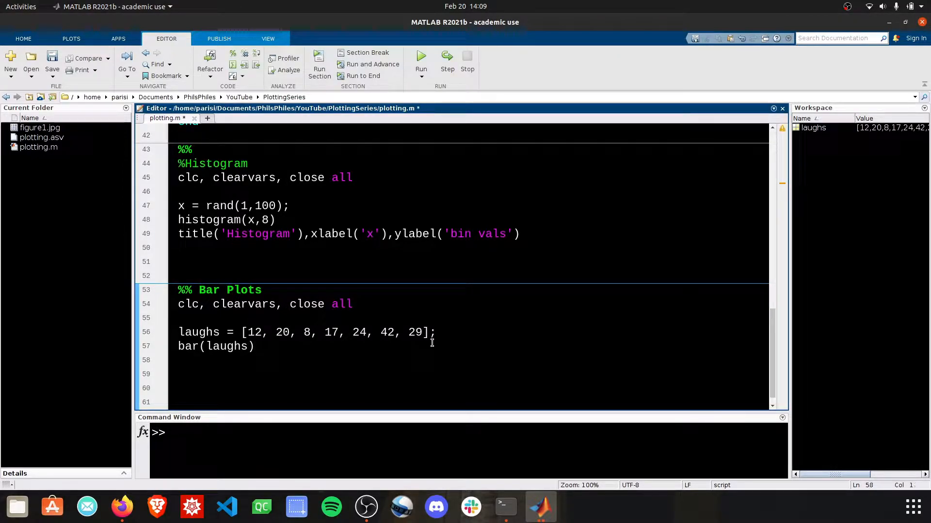
text(set()
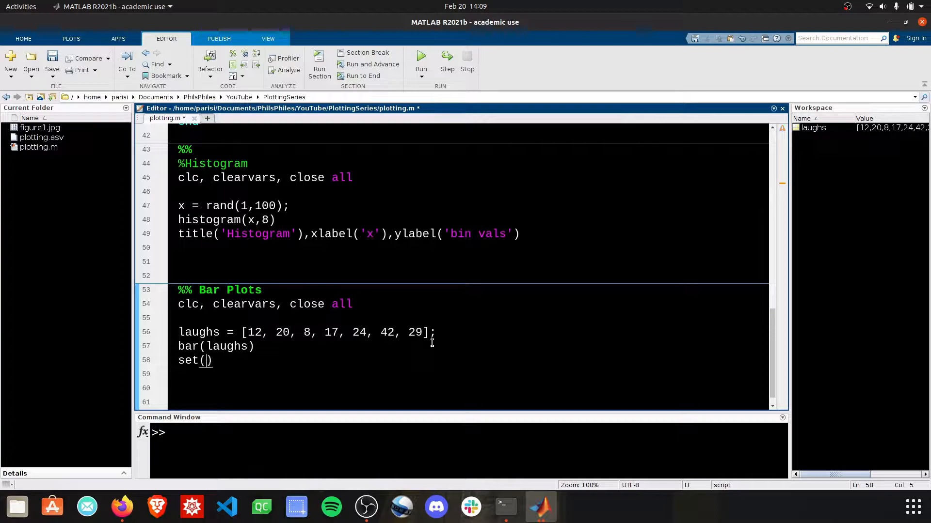
text(gca,)
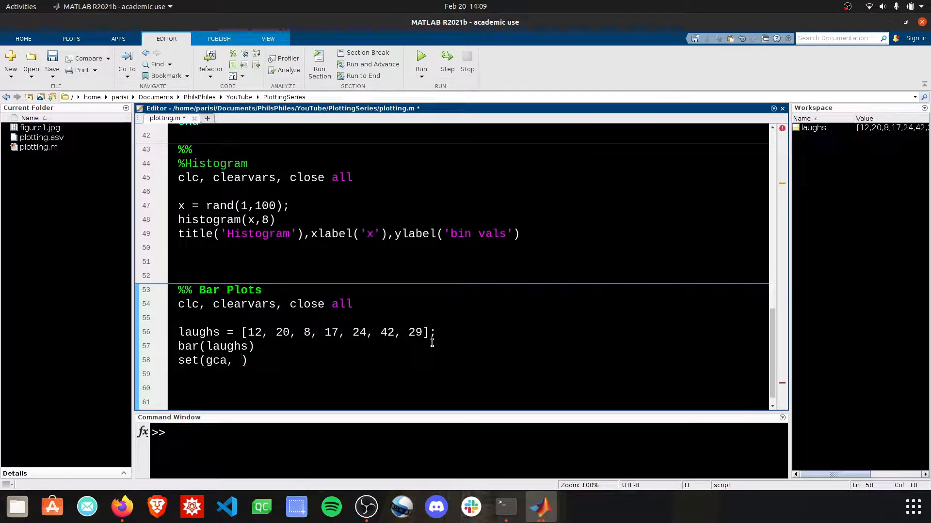
text('xtickla')
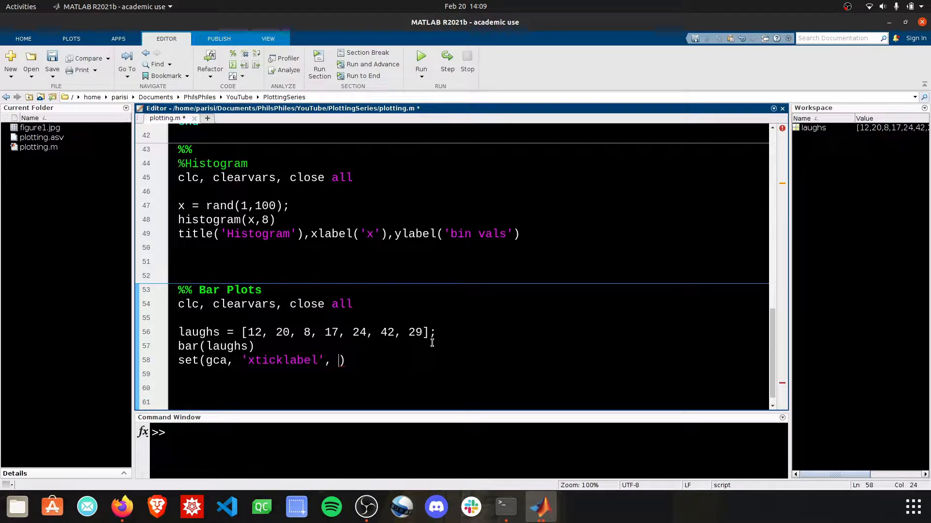
text(weekdays)
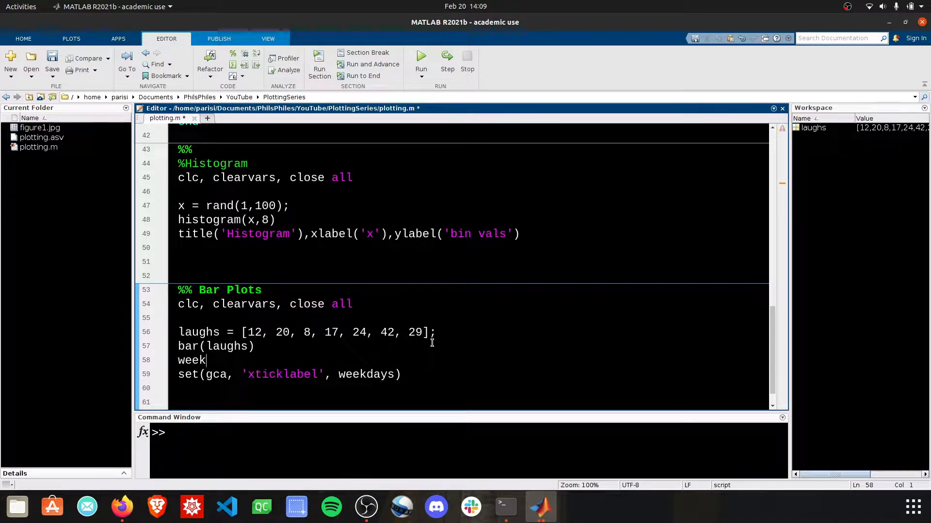
Define weekdays as a cell array of Monday through Sunday
text(days =)
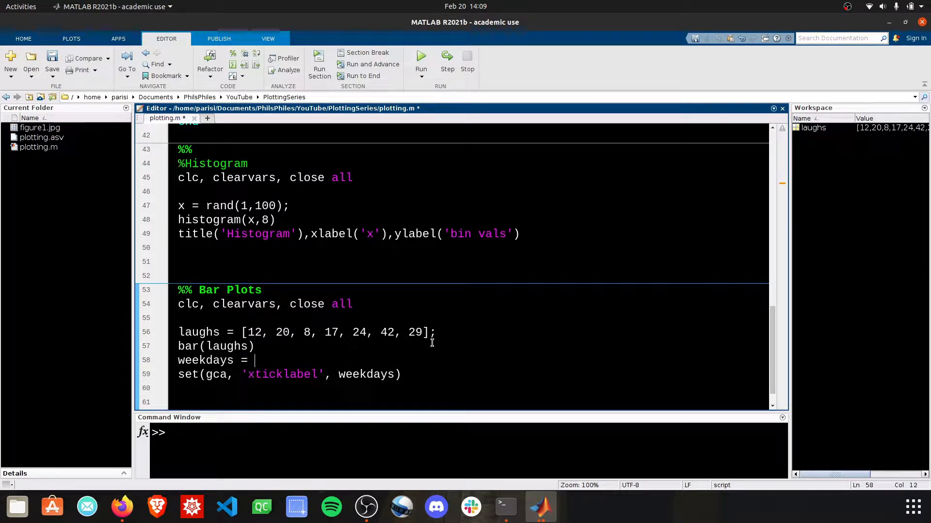
text({})
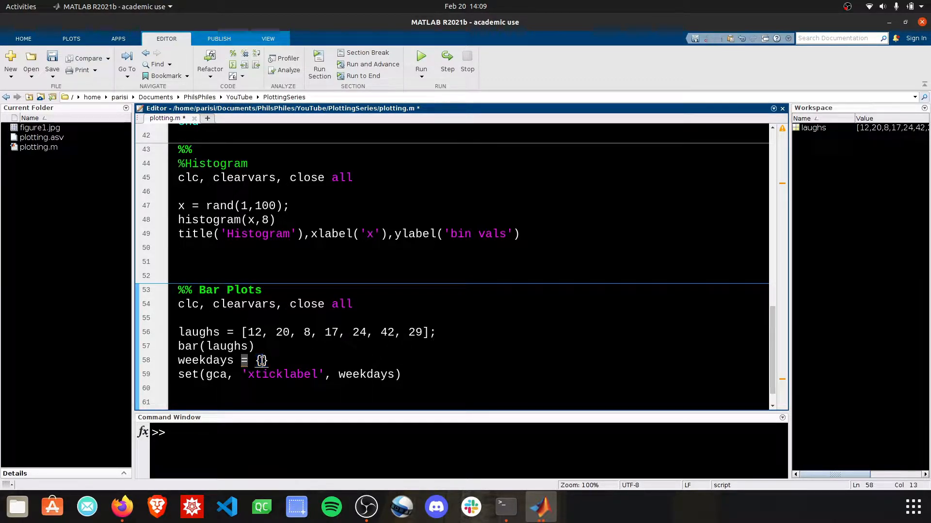
text({)
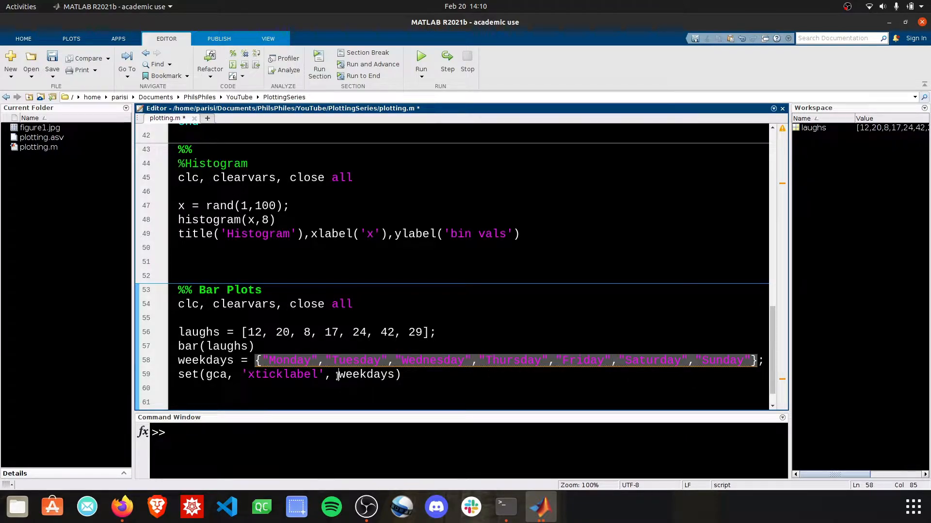
click(405, 375)
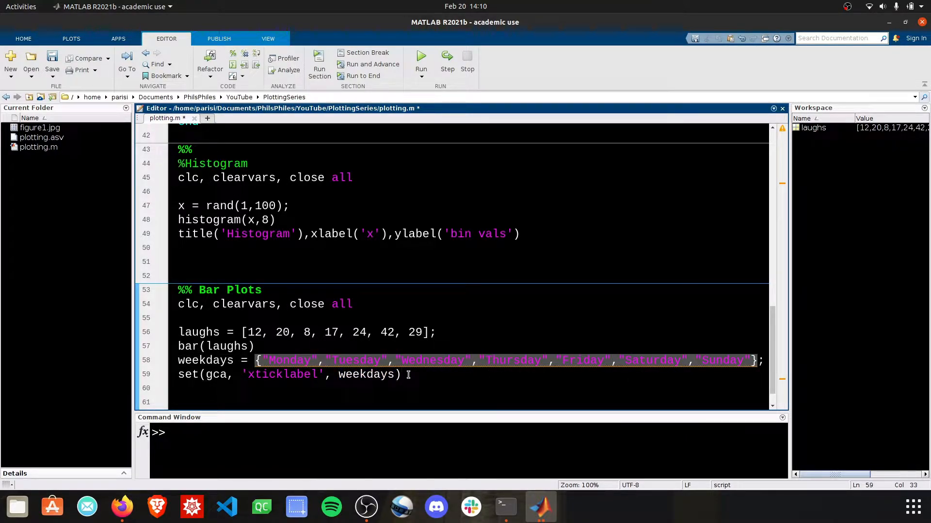
Rerun the section so the x-axis shows Monday through Sunday, then resume editing
click(420, 63)
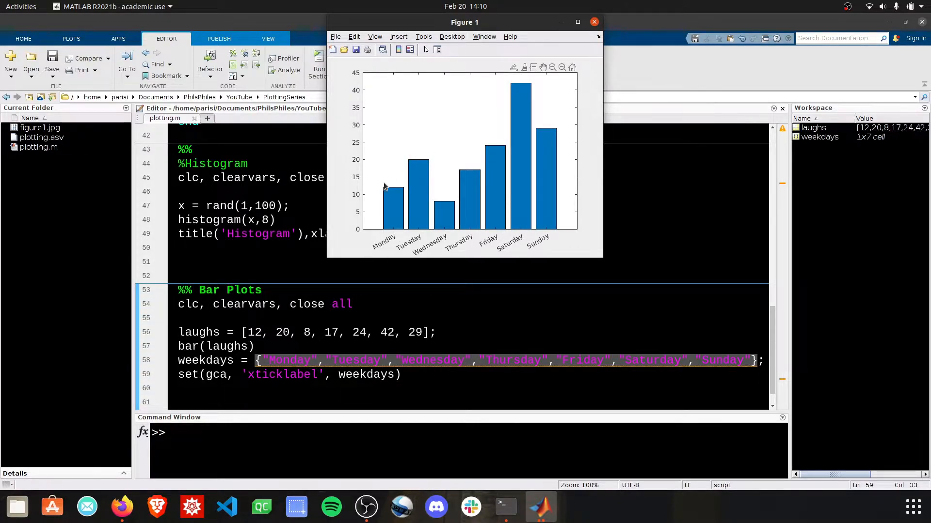
mouse_move(466, 228)
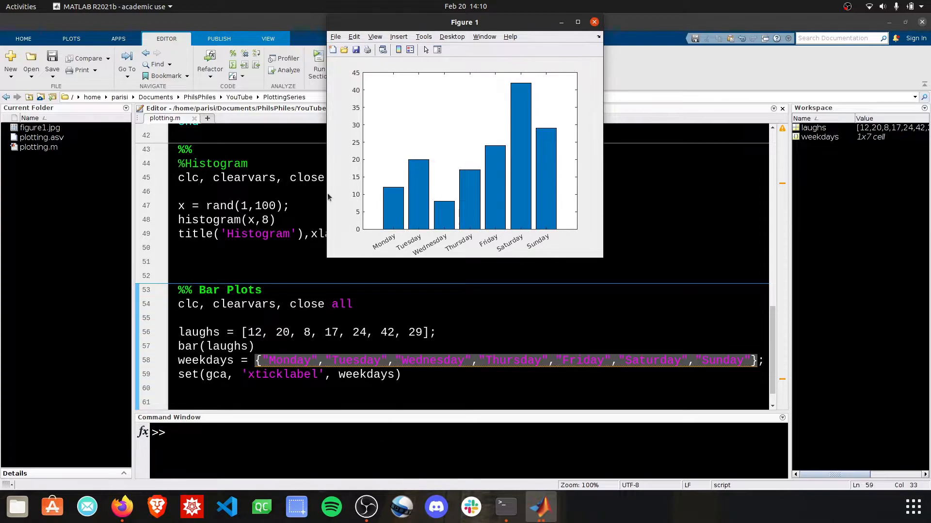
mouse_move(515, 85)
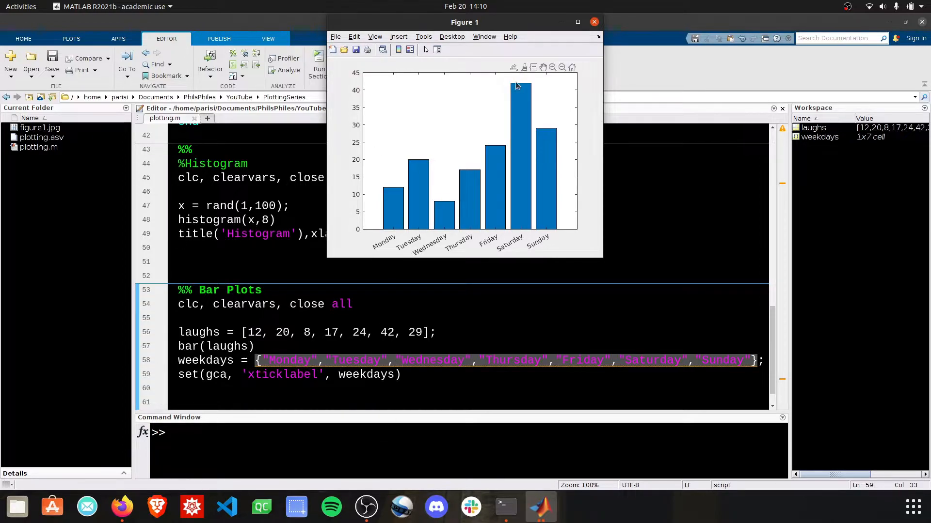
click(593, 21)
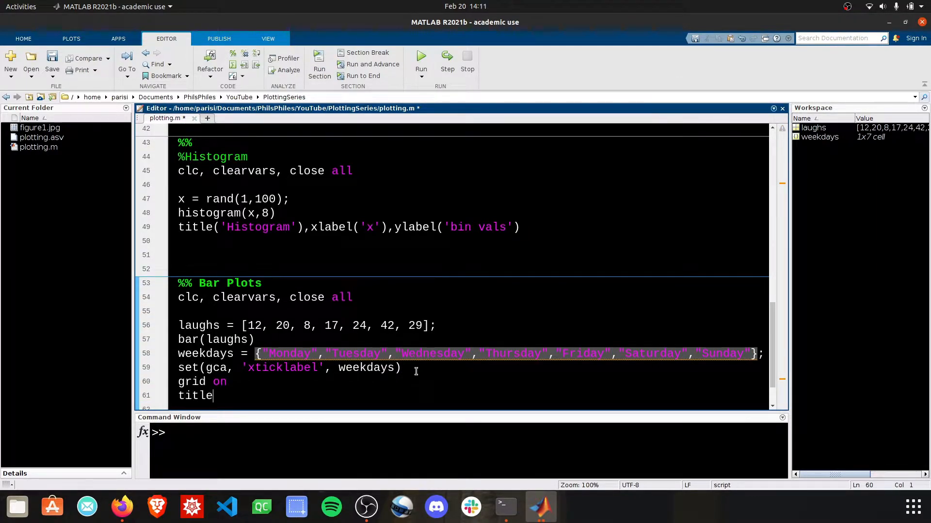
Add grid on, title('Laughs Throughout the Week') and ylabel('# Laughs') lines
text(('Times')
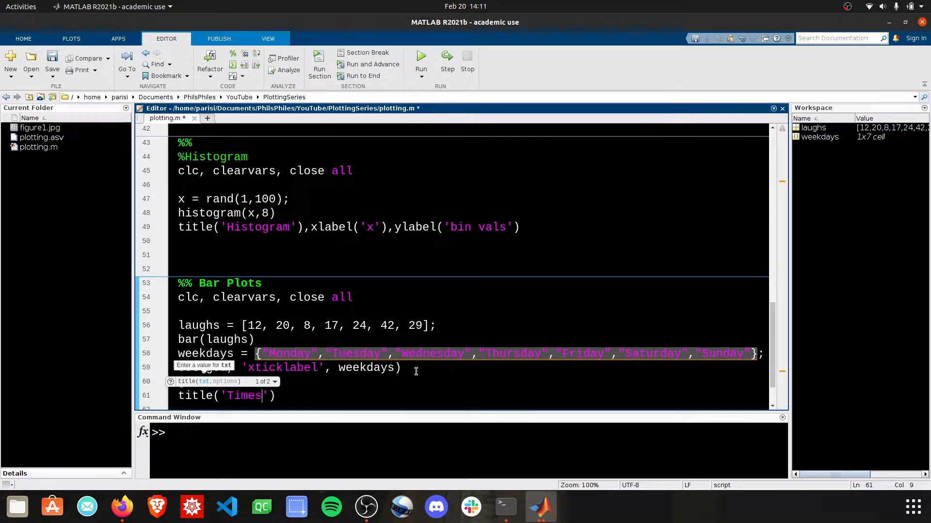
text(Laughs Throughout the W)
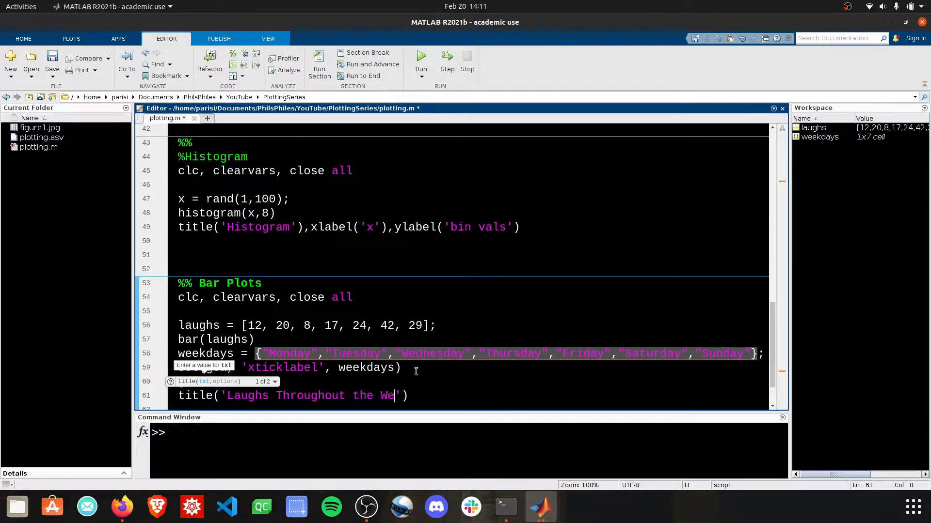
text(ek)
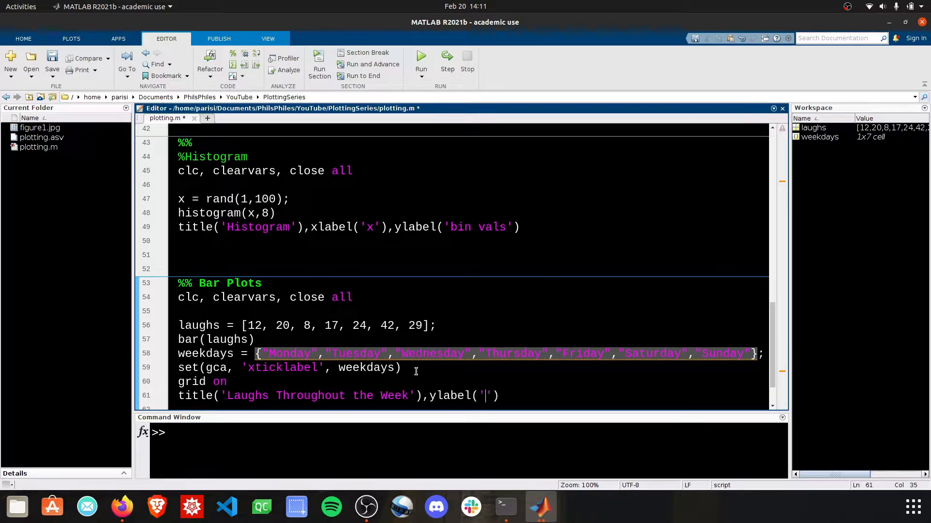
text(# Laughs)
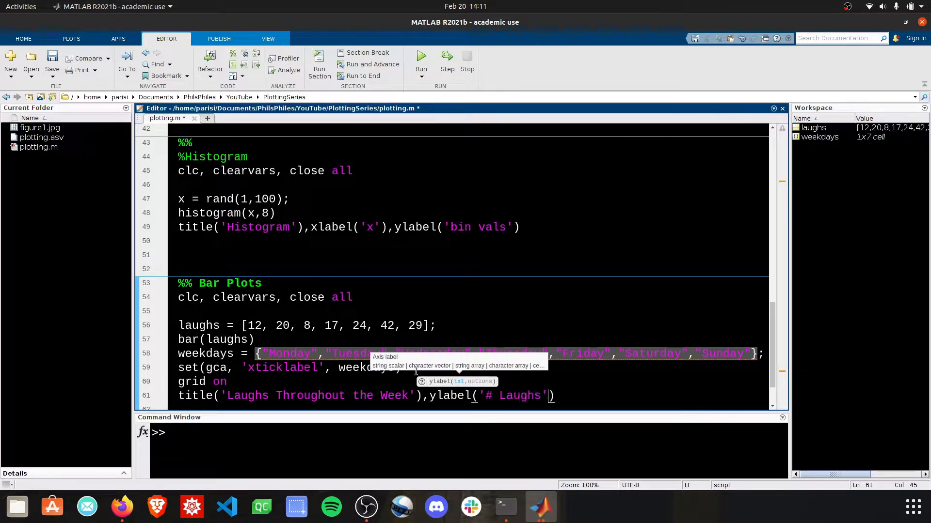
Rerun the section to show gridlines, the title and the # Laughs y-label
click(421, 58)
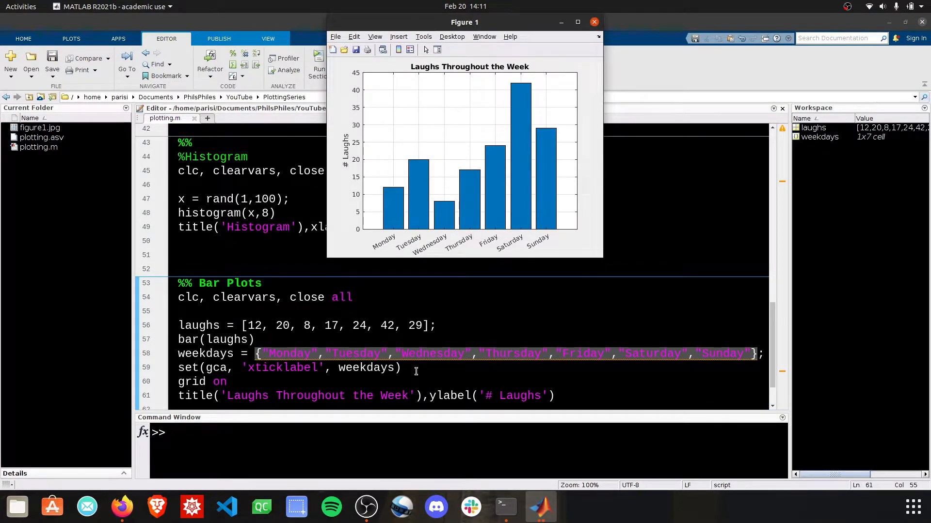
mouse_move(513, 196)
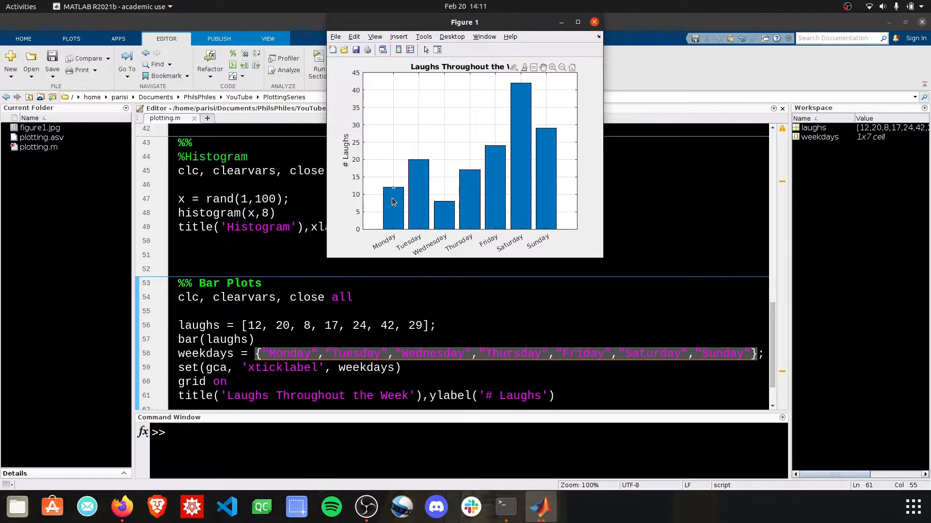
click(593, 22)
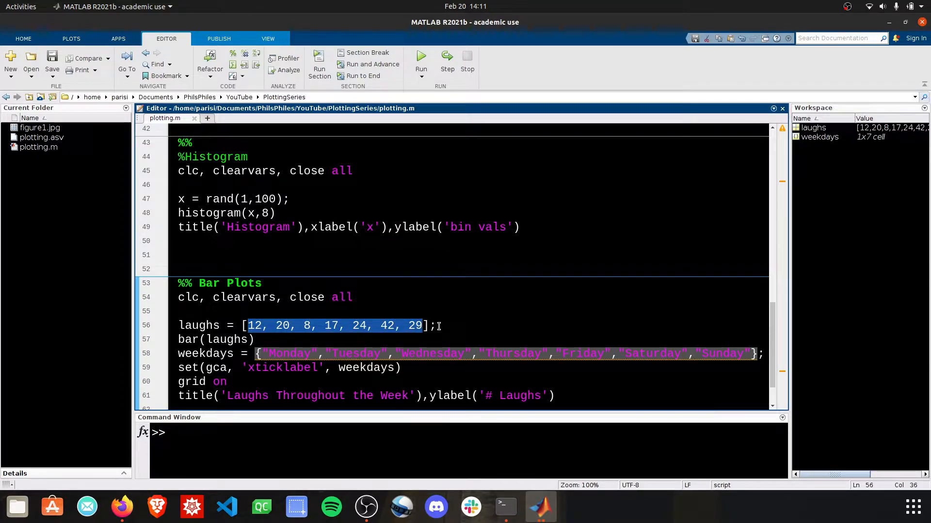
mouse_move(539, 507)
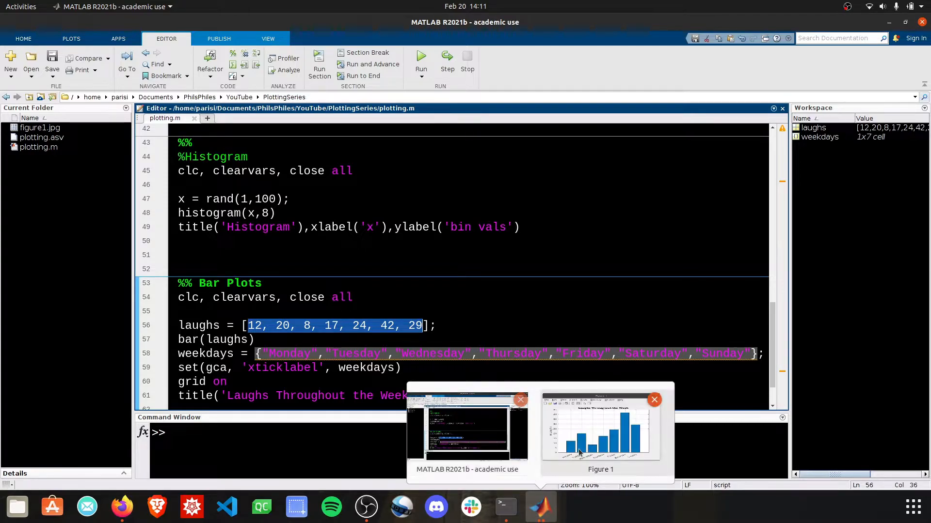
click(600, 431)
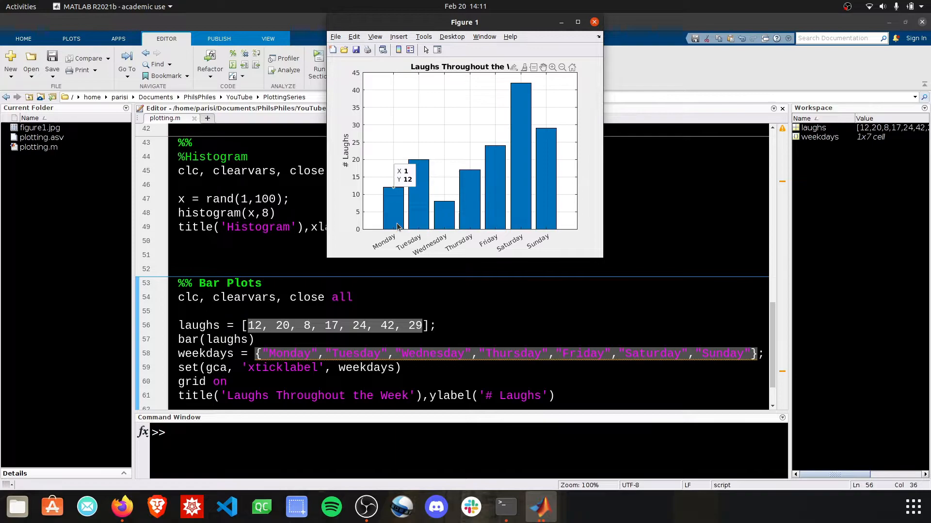
click(593, 22)
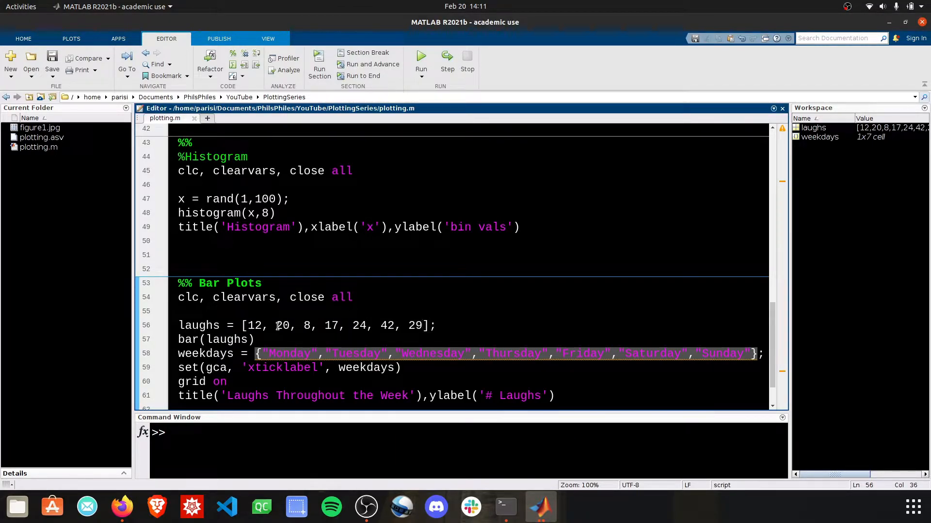
Reshape laughs into a 7-by-3 matrix and rerun for grouped bars per weekday
key(Return)
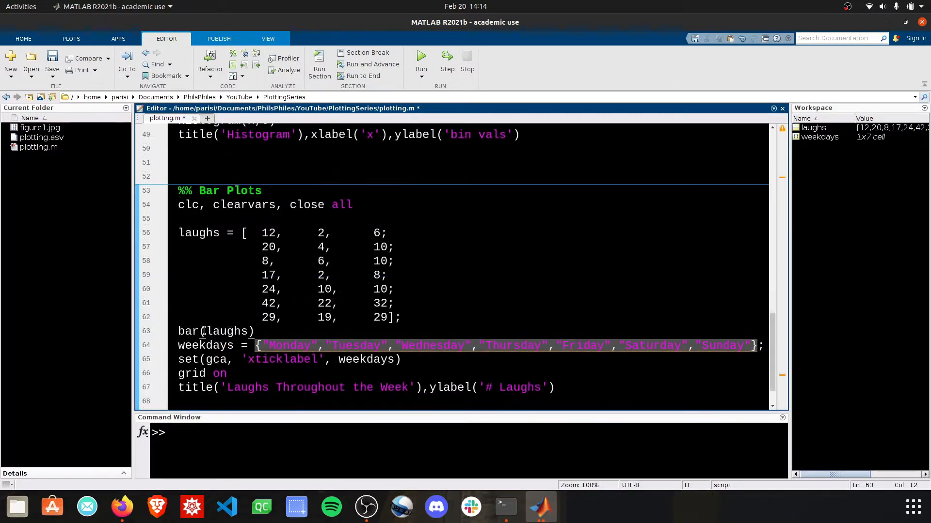
double_click(226, 331)
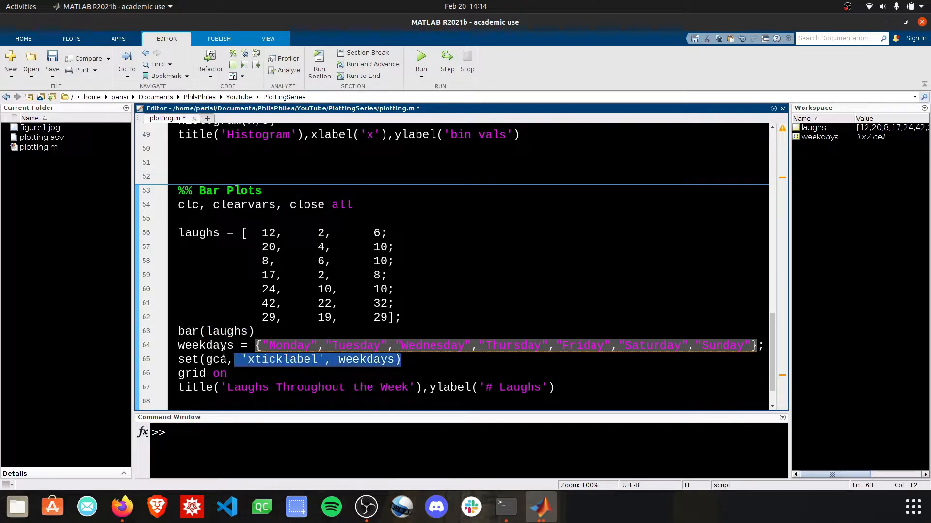
click(285, 346)
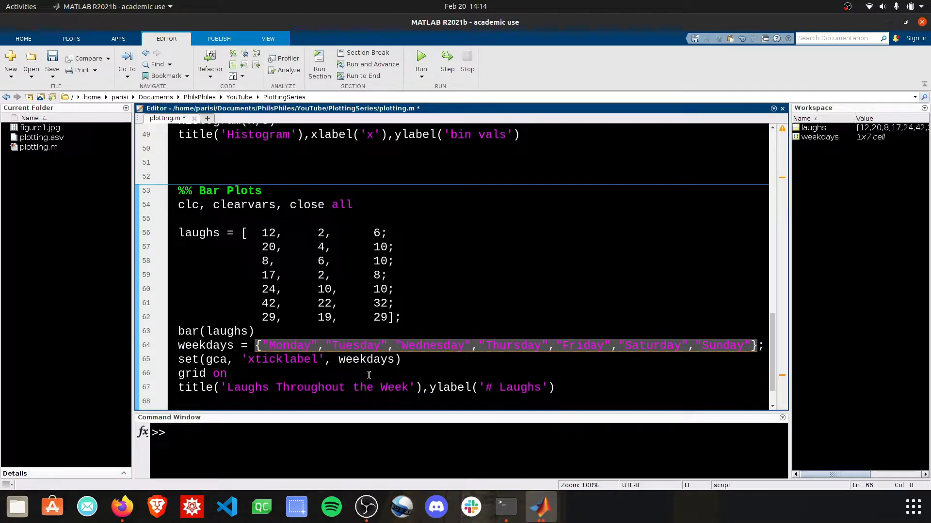
click(421, 56)
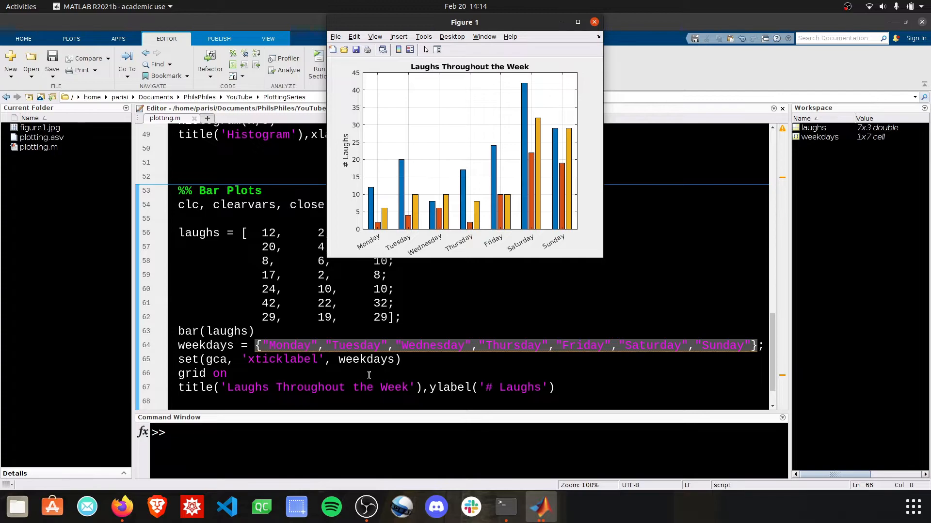
mouse_move(370, 231)
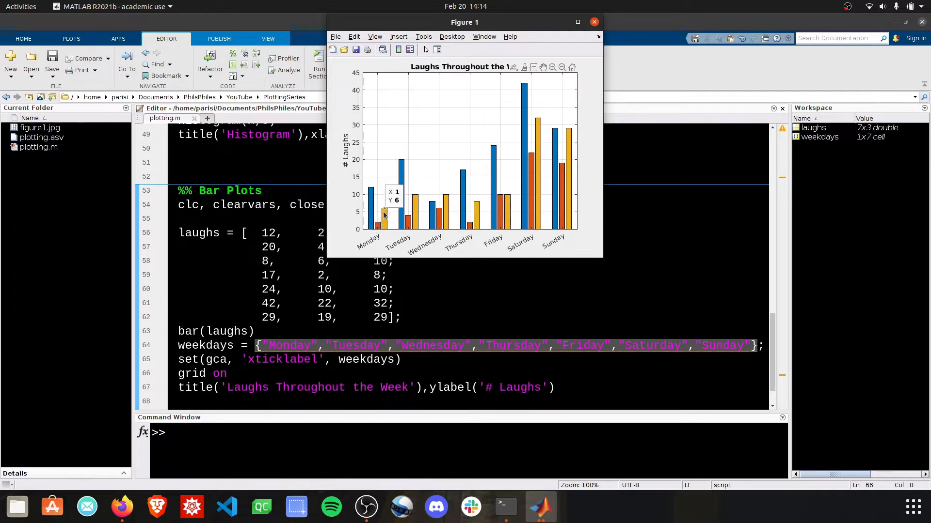
mouse_move(371, 230)
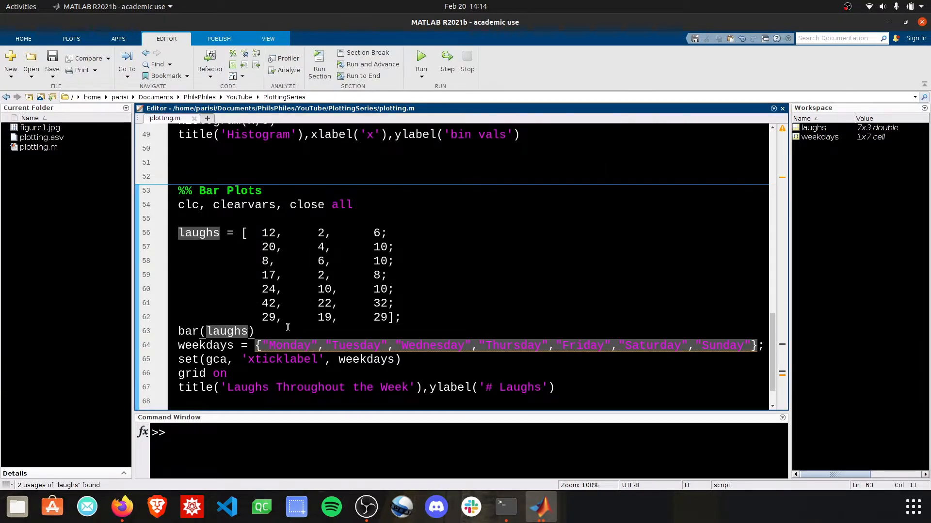
Change the call to bar(laughs,'stacked') and rerun to view stacked bars
text(,'stacked')
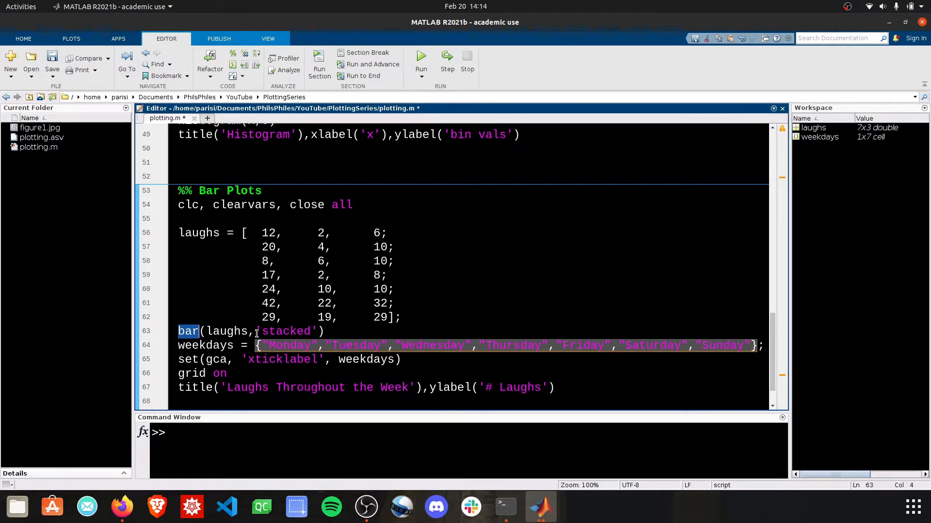
click(420, 56)
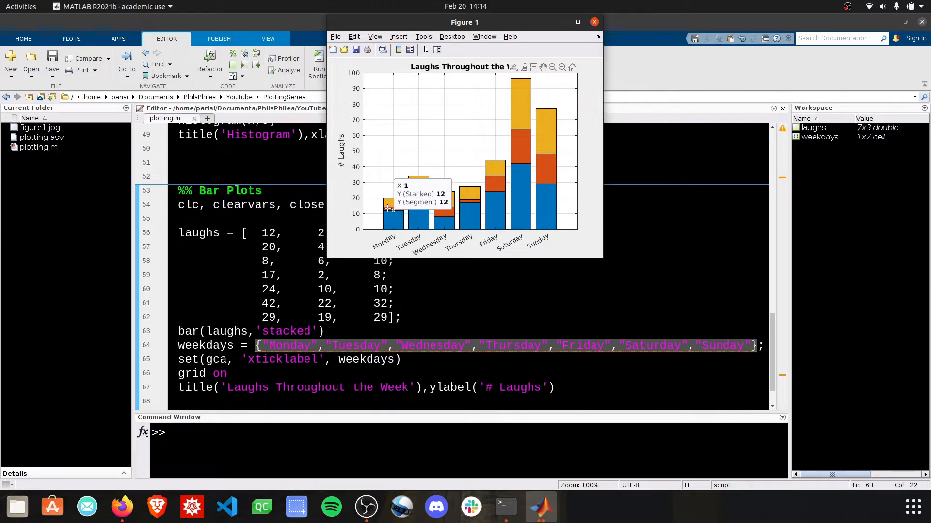
click(593, 22)
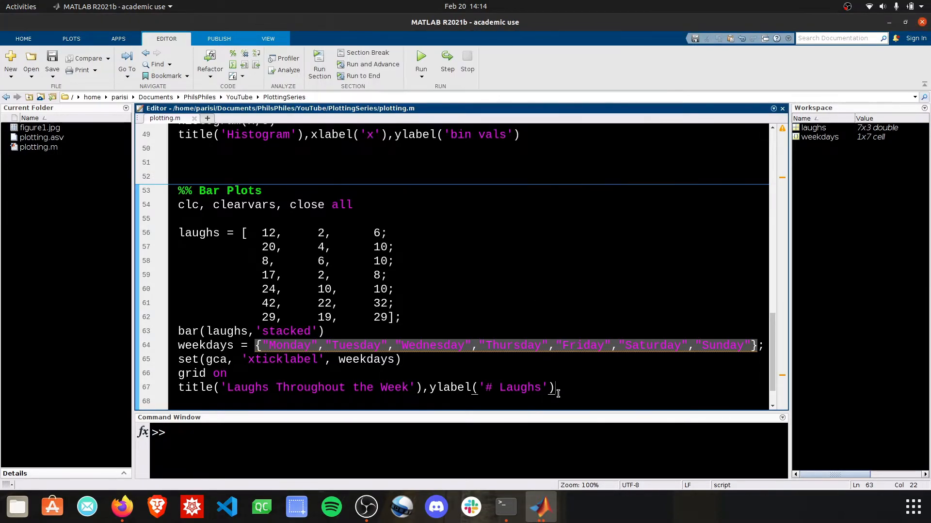
Append a legend('') line after the title and rerun the section
text(legen)
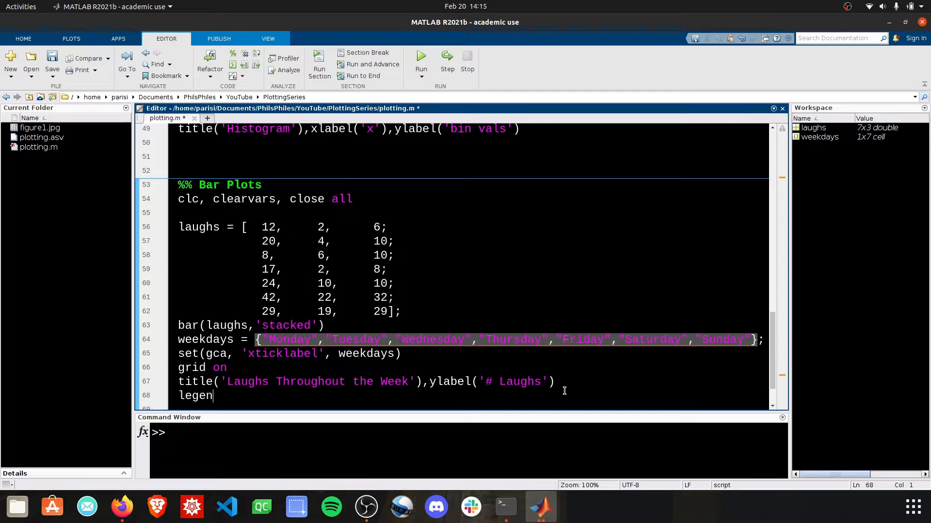
text(d(''))
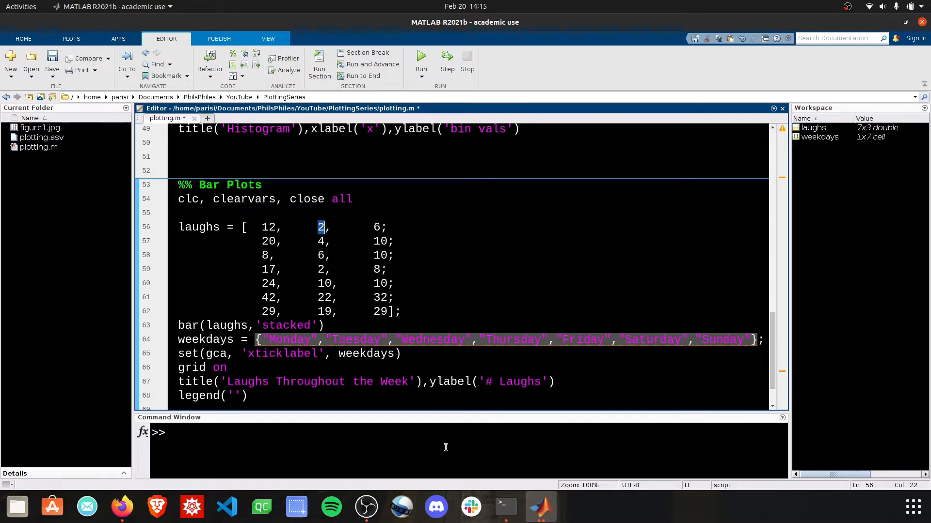
click(420, 56)
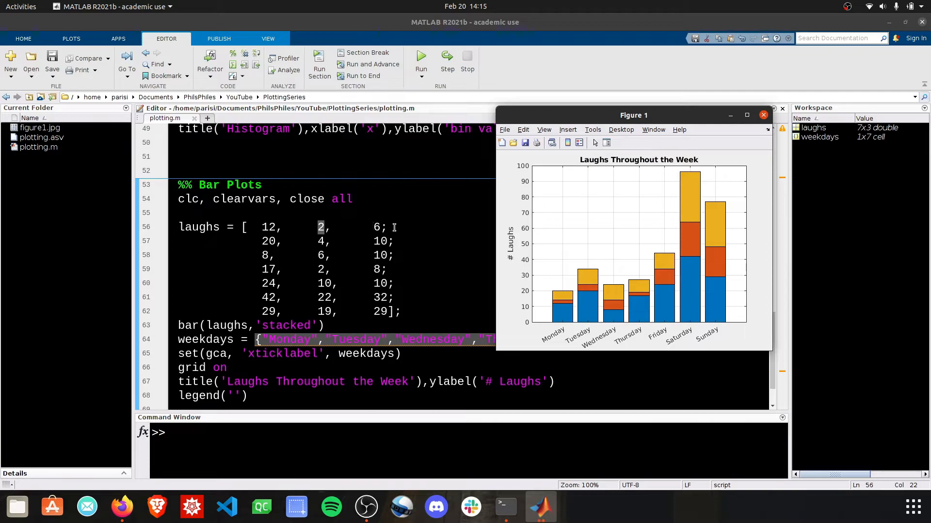
mouse_move(309, 241)
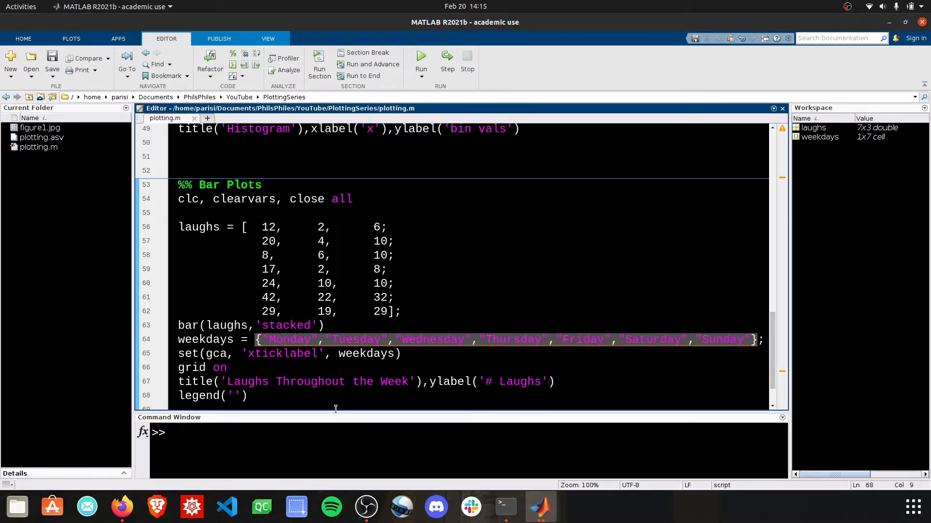
Label the legend 'Laugh with other', 'Laugh Alone' and 'Others at Me', then rerun
text(Laugh with other',)
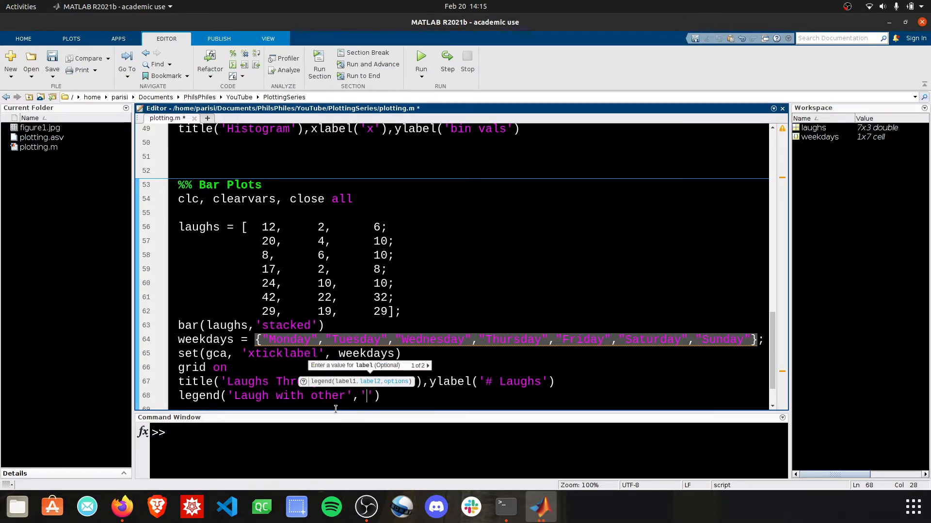
text(Laugh Alone',)
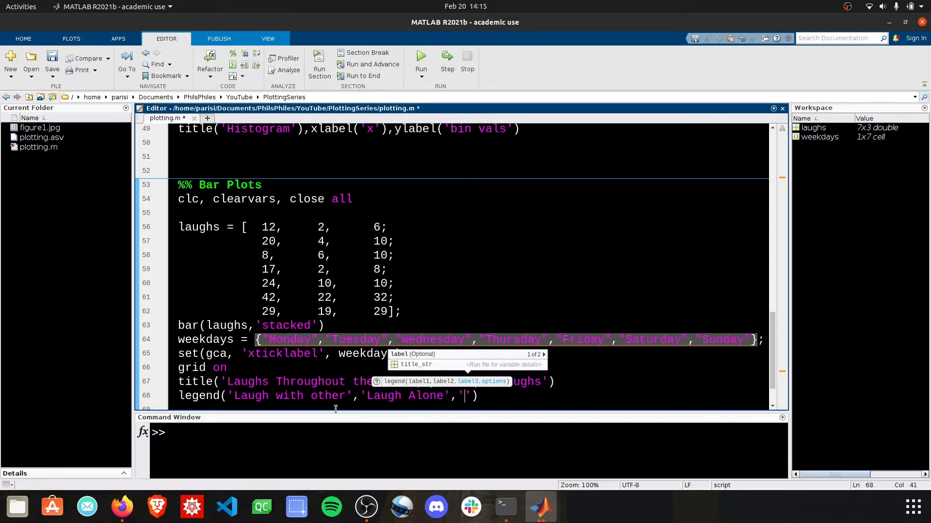
text(Others)
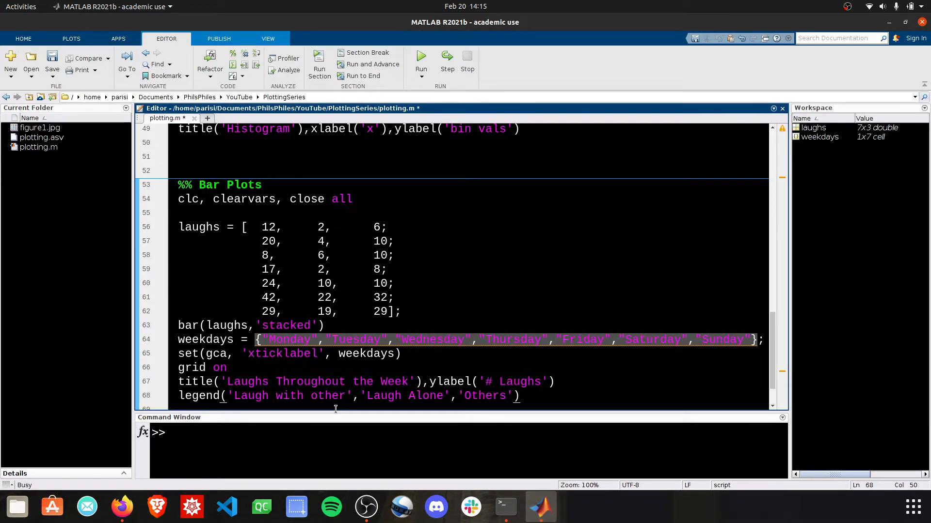
click(421, 57)
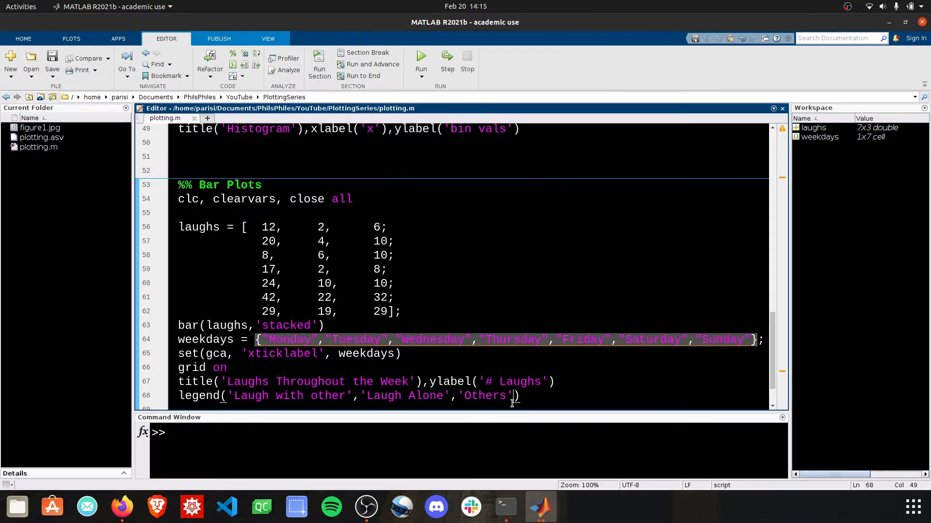
text(at)
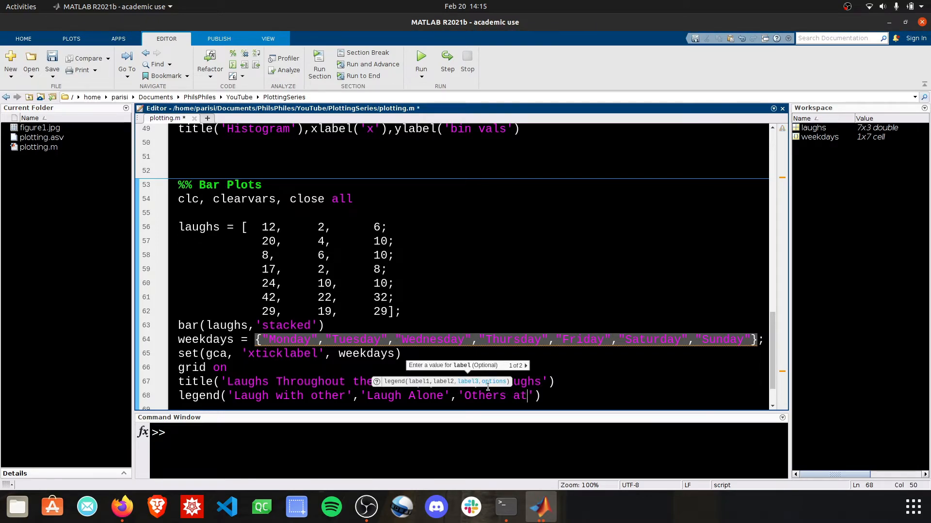
click(420, 58)
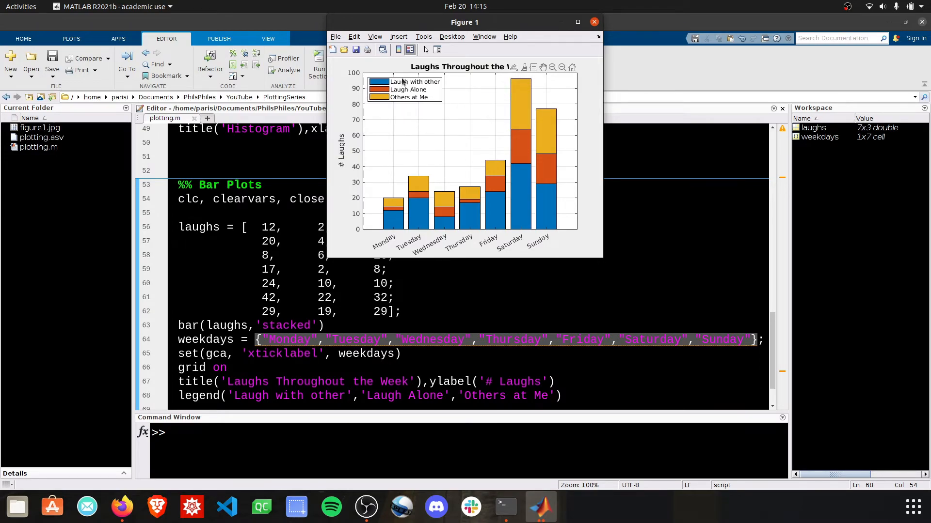
mouse_move(579, 252)
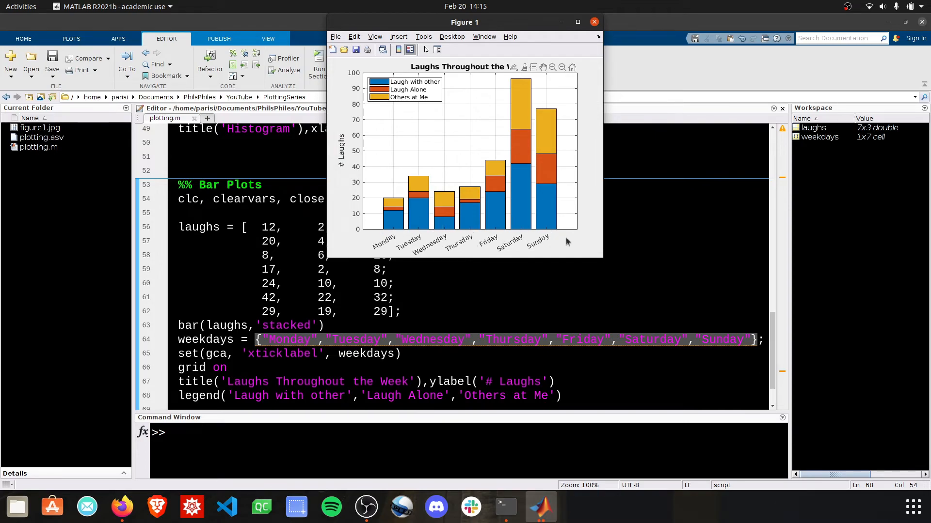
mouse_move(484, 134)
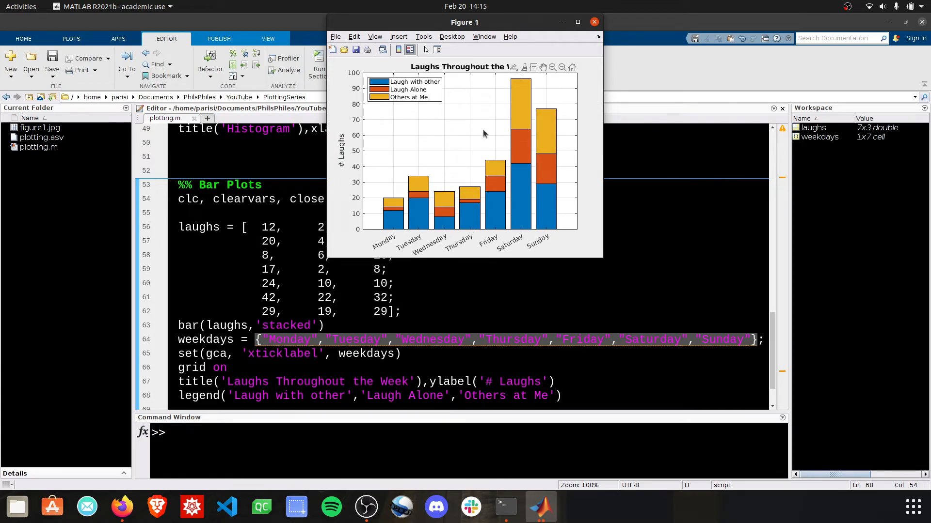